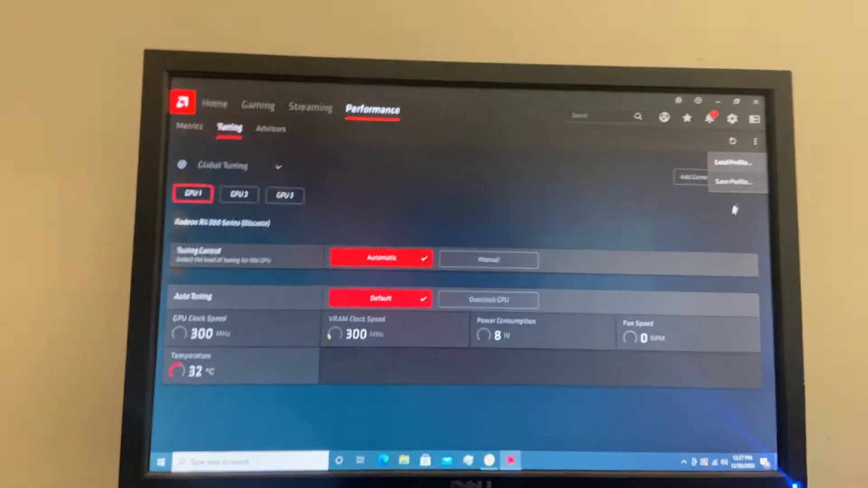
# Load saved tuning profiles onto GPU 1, GPU 2 and GPU 3 from the Tuning tab.
pyautogui.click(735, 141)
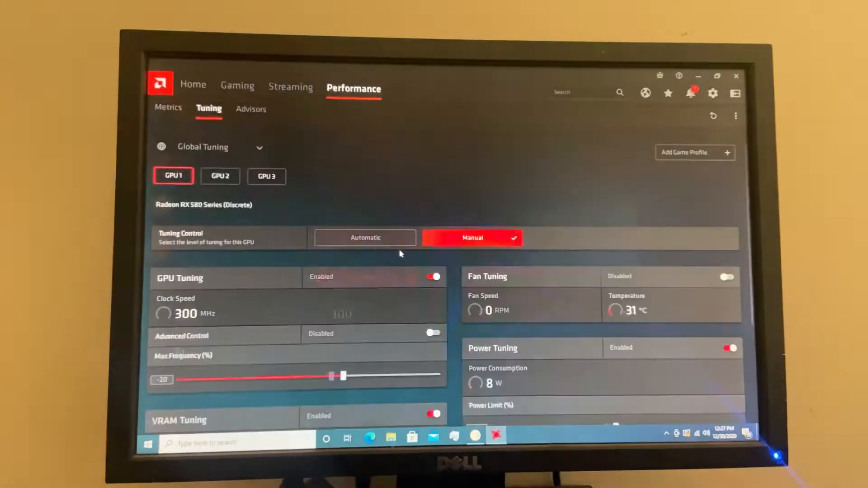
pyautogui.click(219, 176)
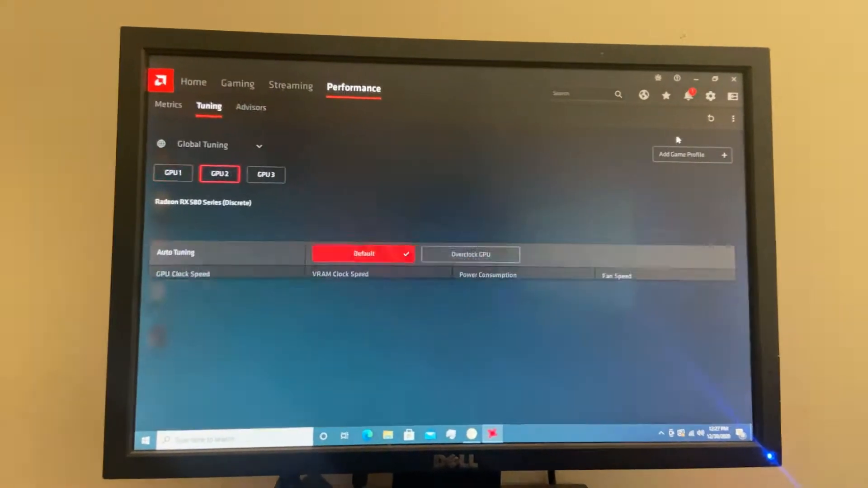
pyautogui.click(733, 118)
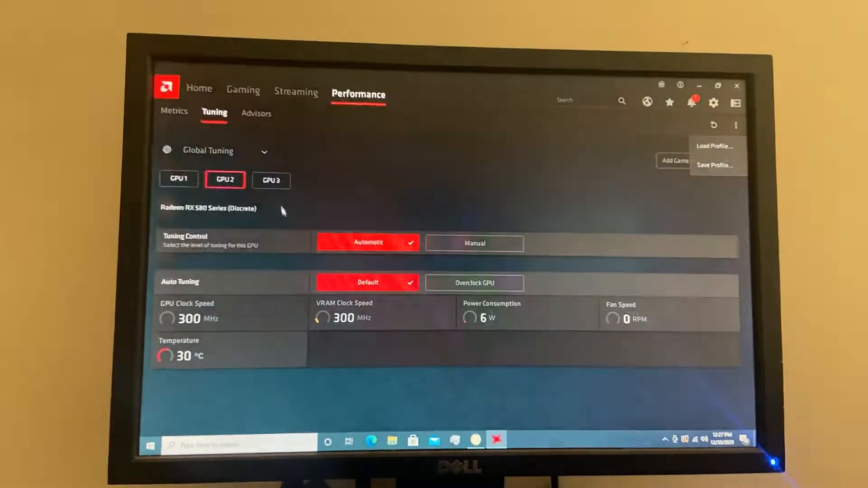
pyautogui.click(263, 163)
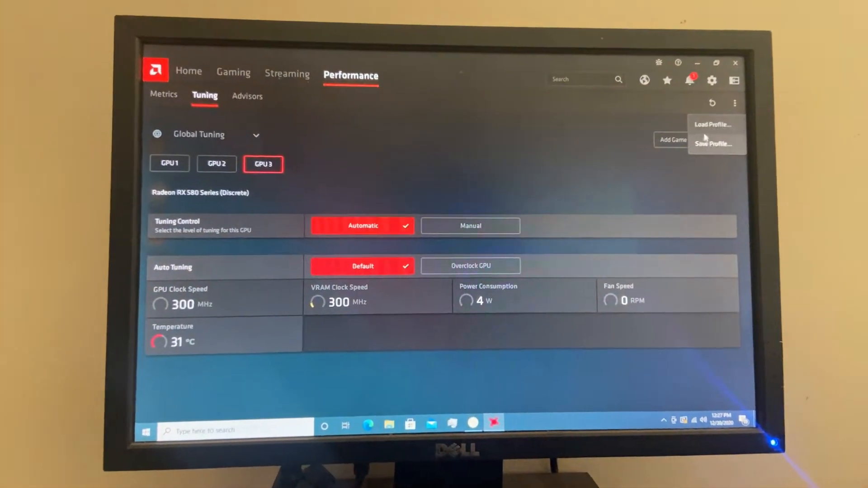
pyautogui.click(712, 124)
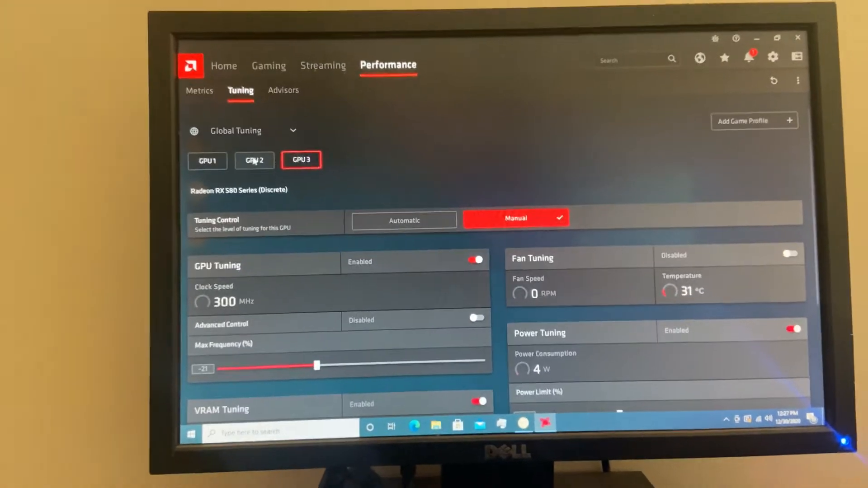
# Apply a -25% power limit to GPU 3, then show NiceHash Miner's three RX 580 devices.
pyautogui.scroll(-3)
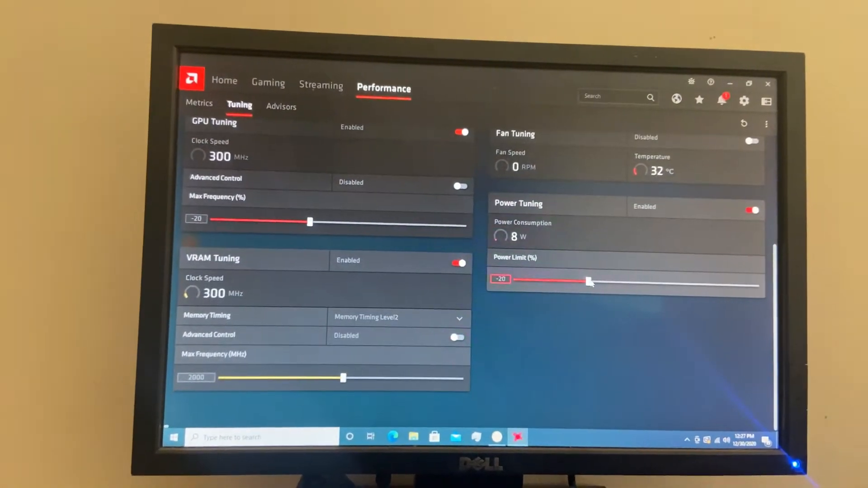
pyautogui.moveTo(588, 281); pyautogui.dragTo(589, 273)
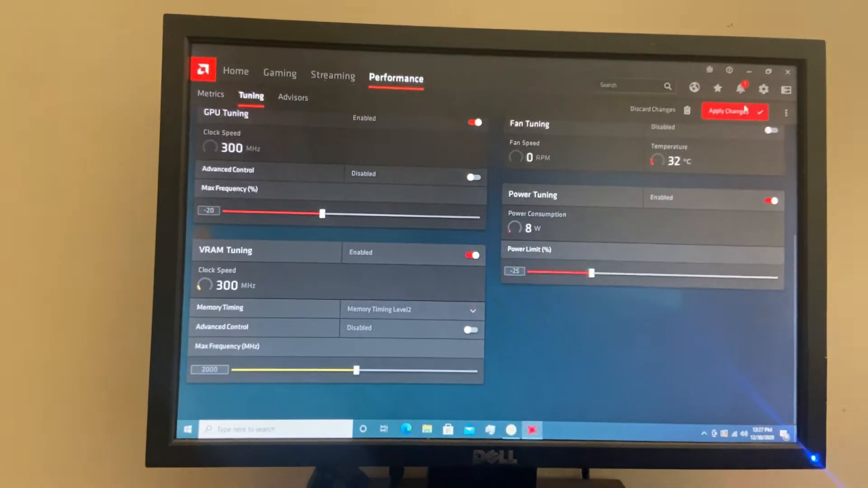
pyautogui.click(786, 72)
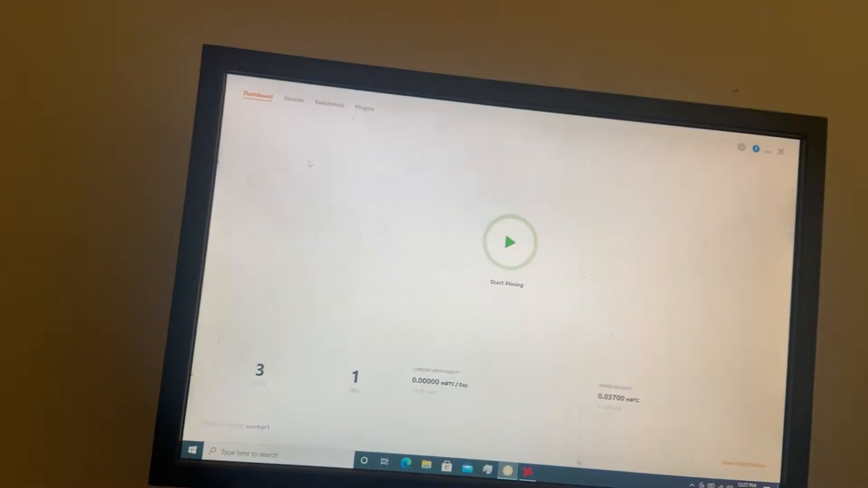
pyautogui.click(303, 105)
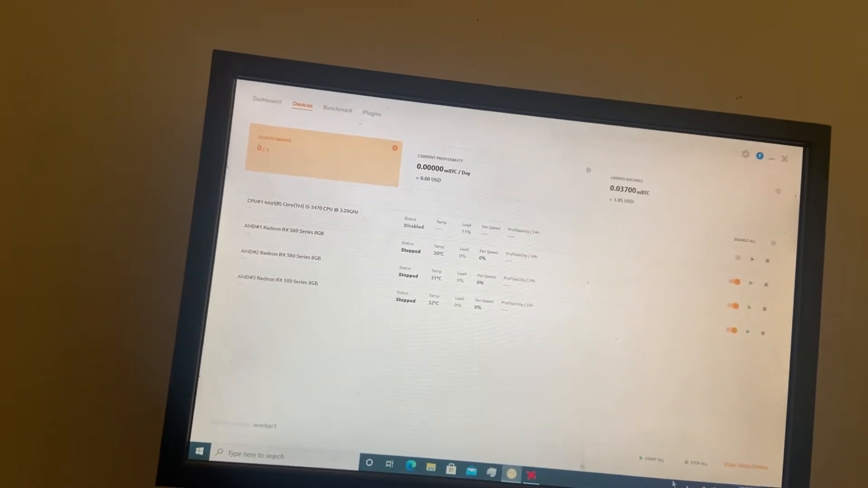